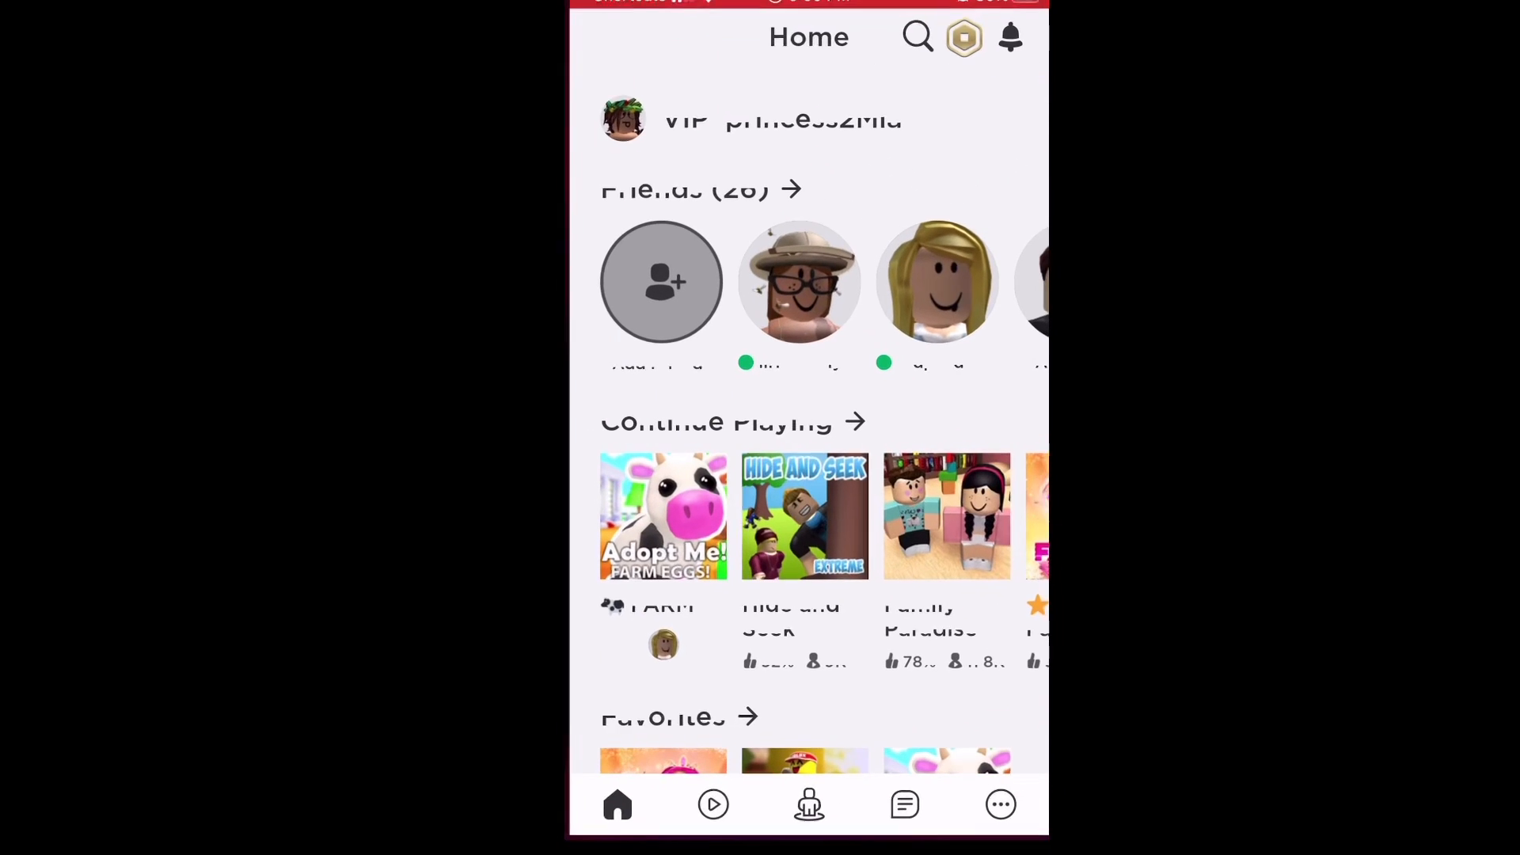
Scroll the Roblox game lists, then exit Roblox to the iPhone home screen.
scroll(down, 3)
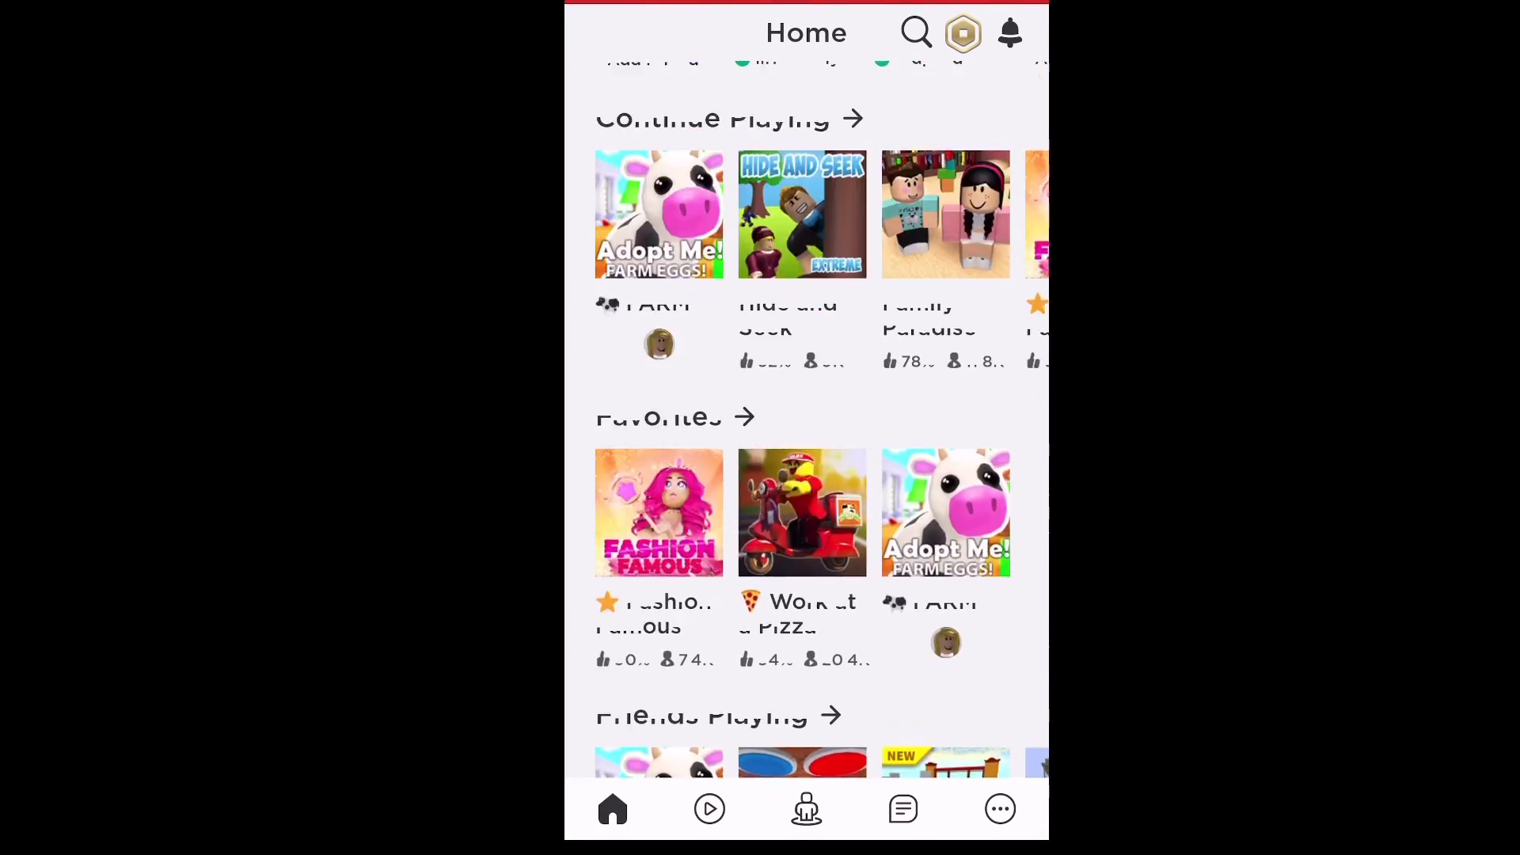
key(home)
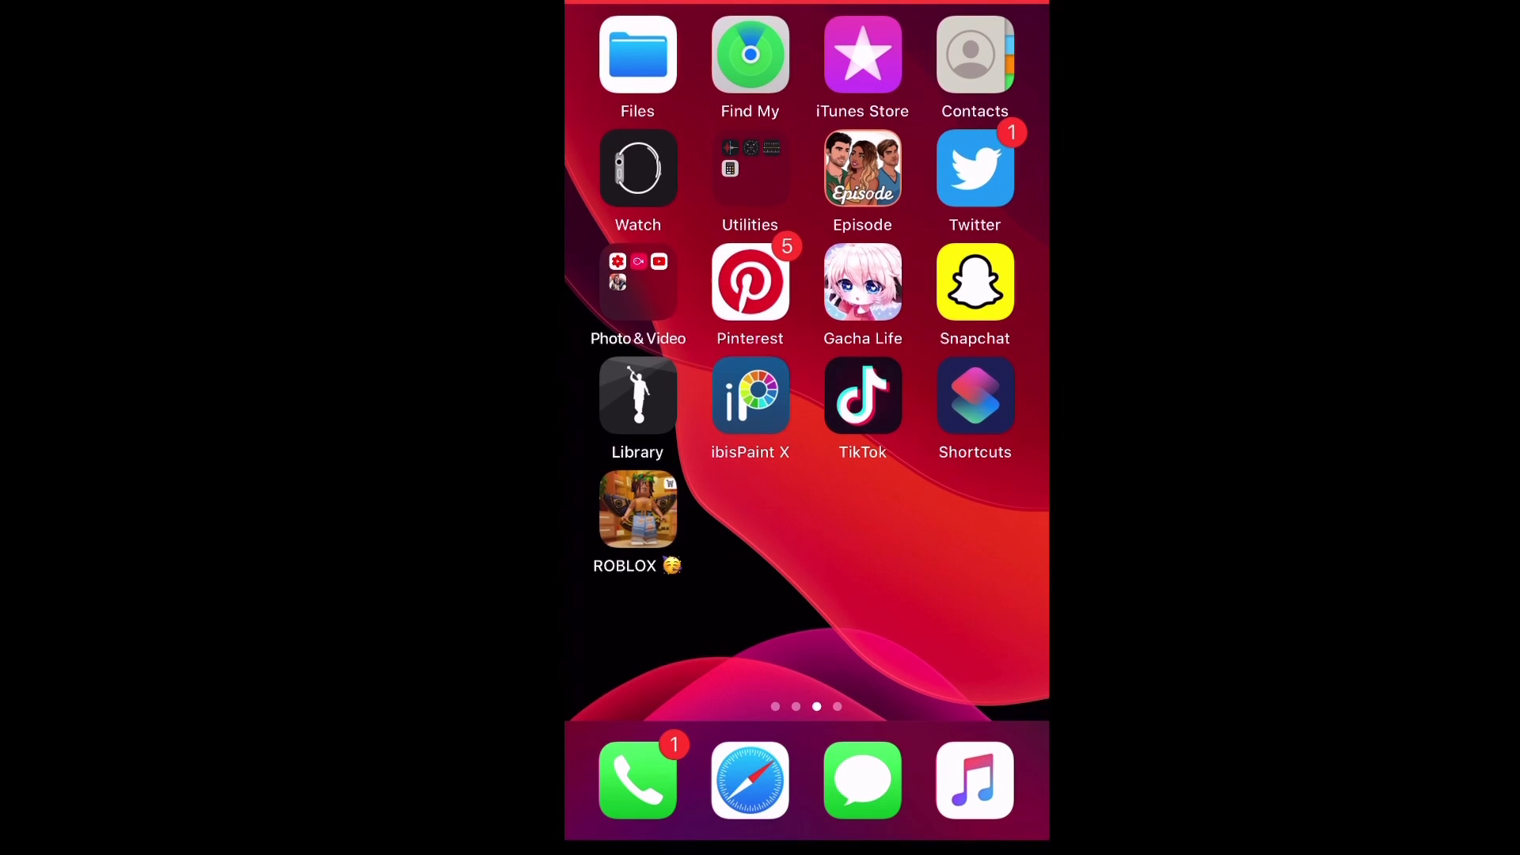
Create New Shortcut 3 with an Open App action set to YouTube.
click(973, 394)
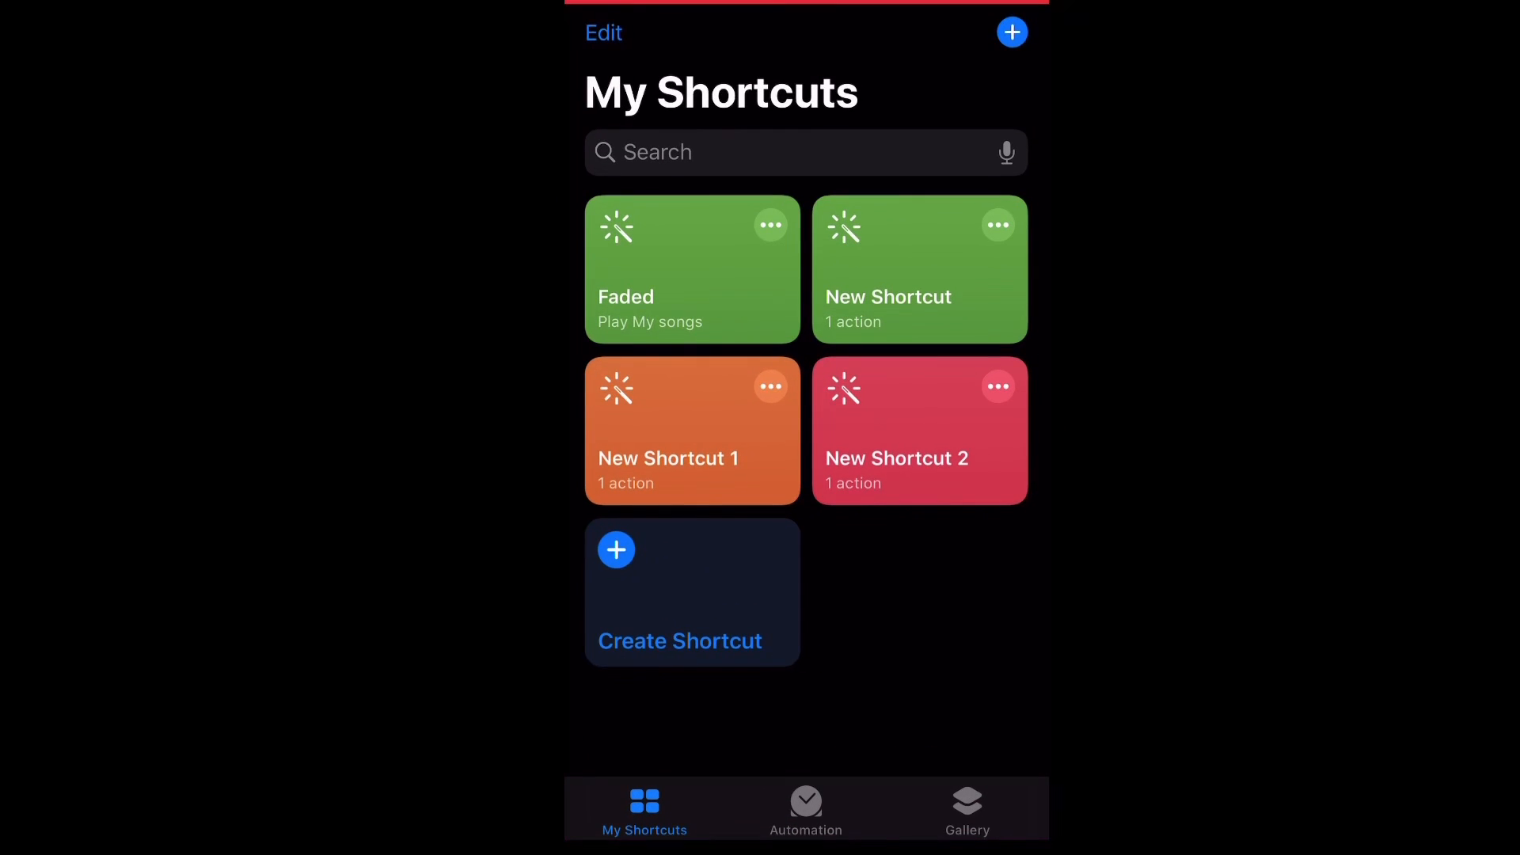
click(692, 592)
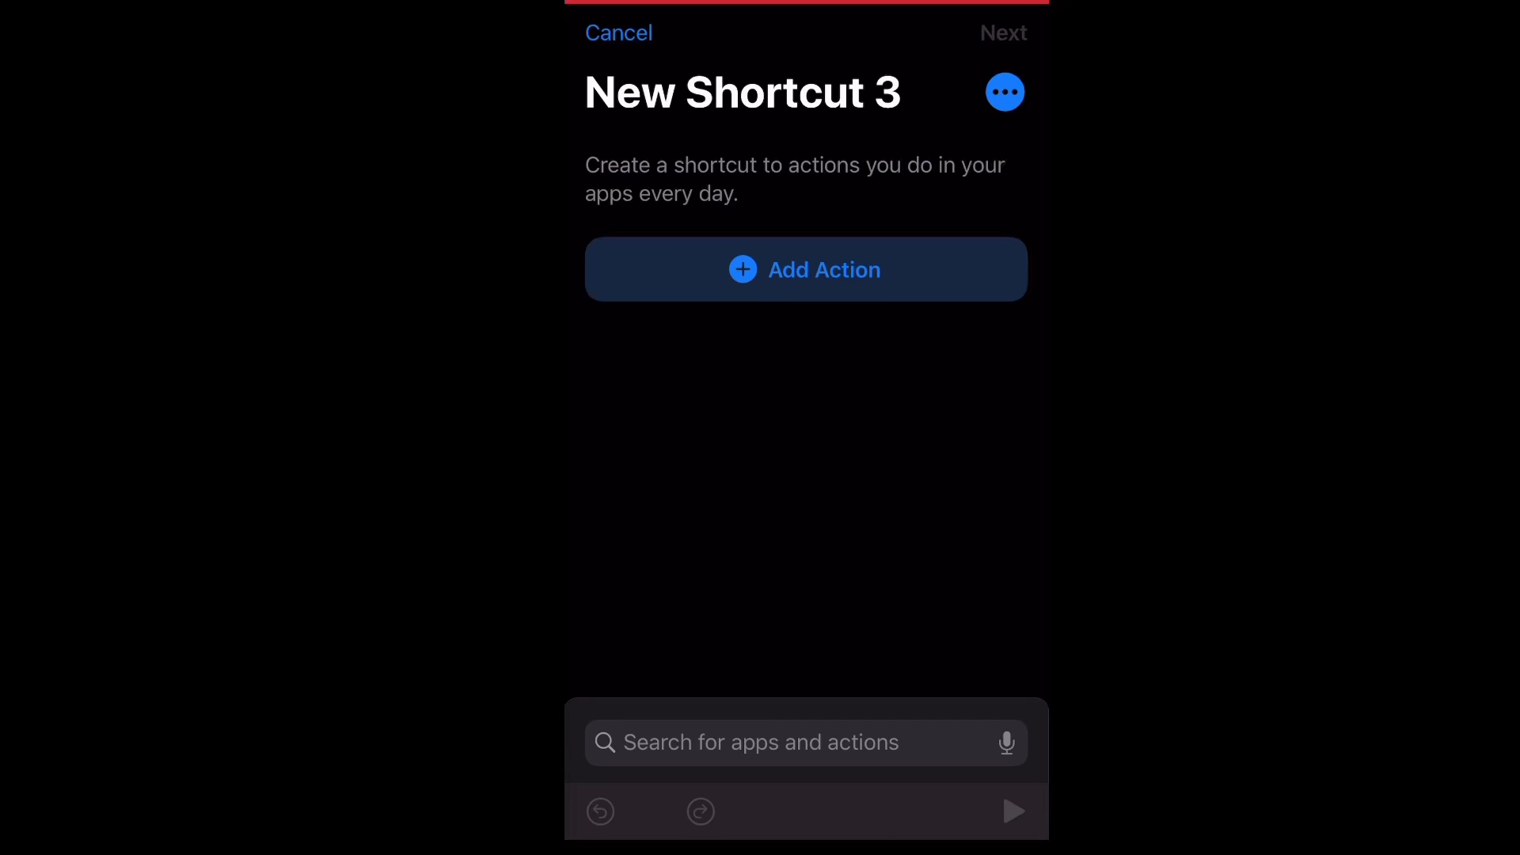
text(Open)
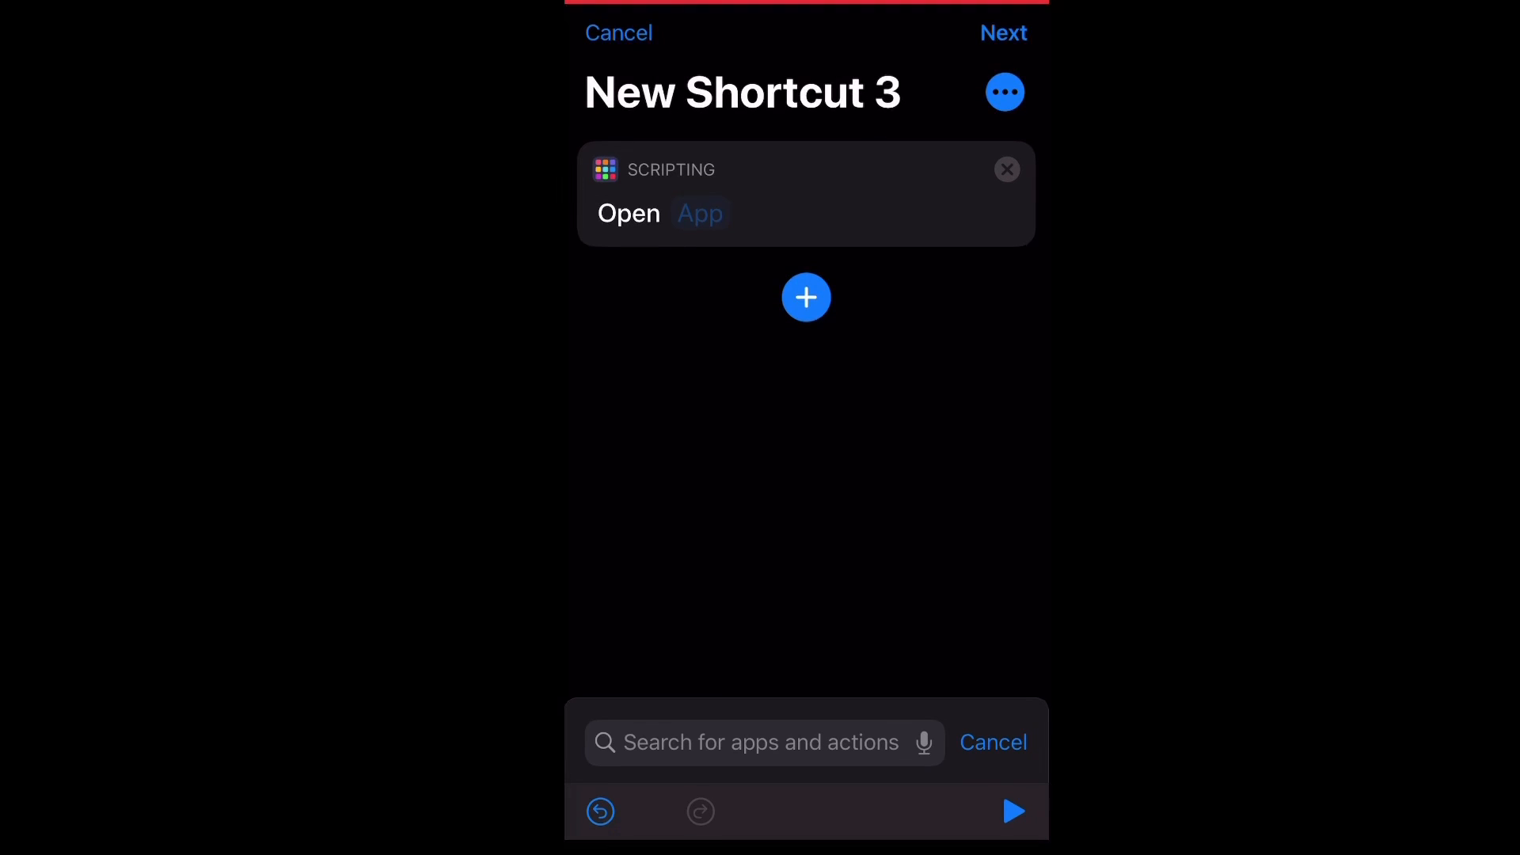
click(699, 213)
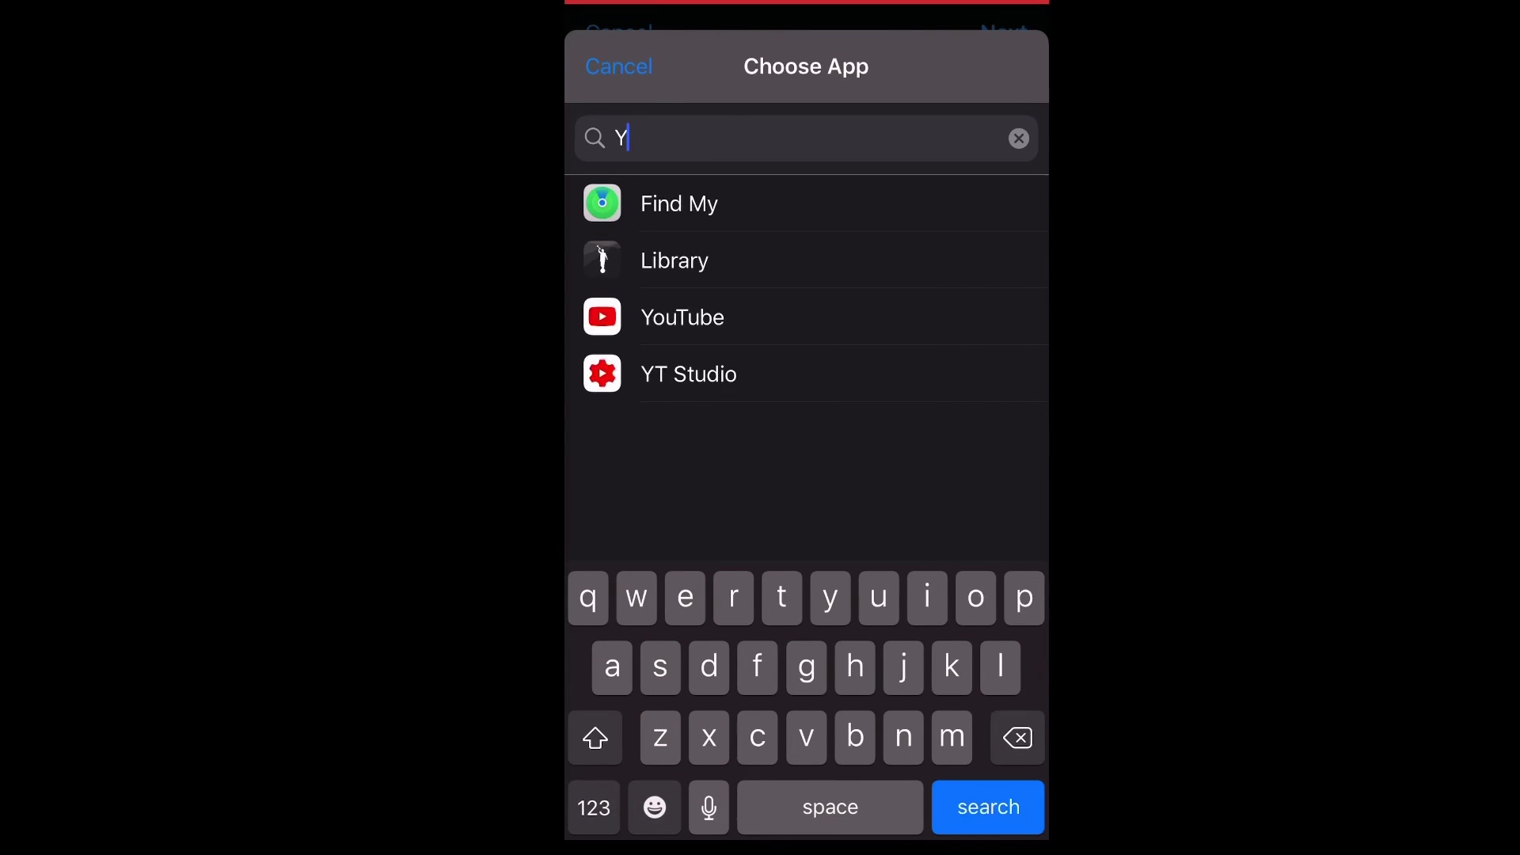
click(683, 317)
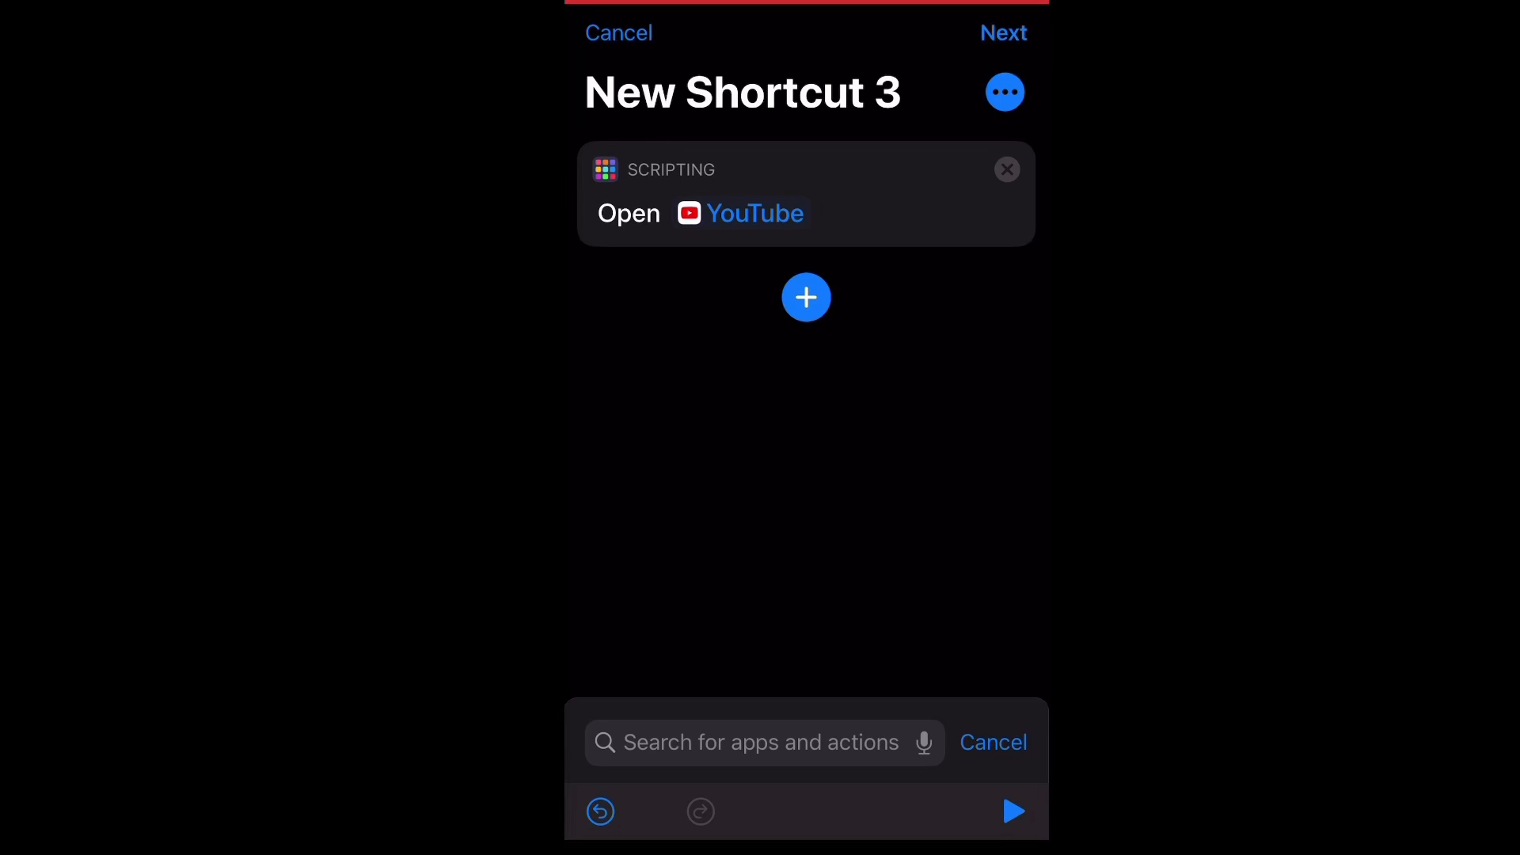
Rename the shortcut 'YouTube' with two emojis and begin Add to Home Screen.
click(1005, 92)
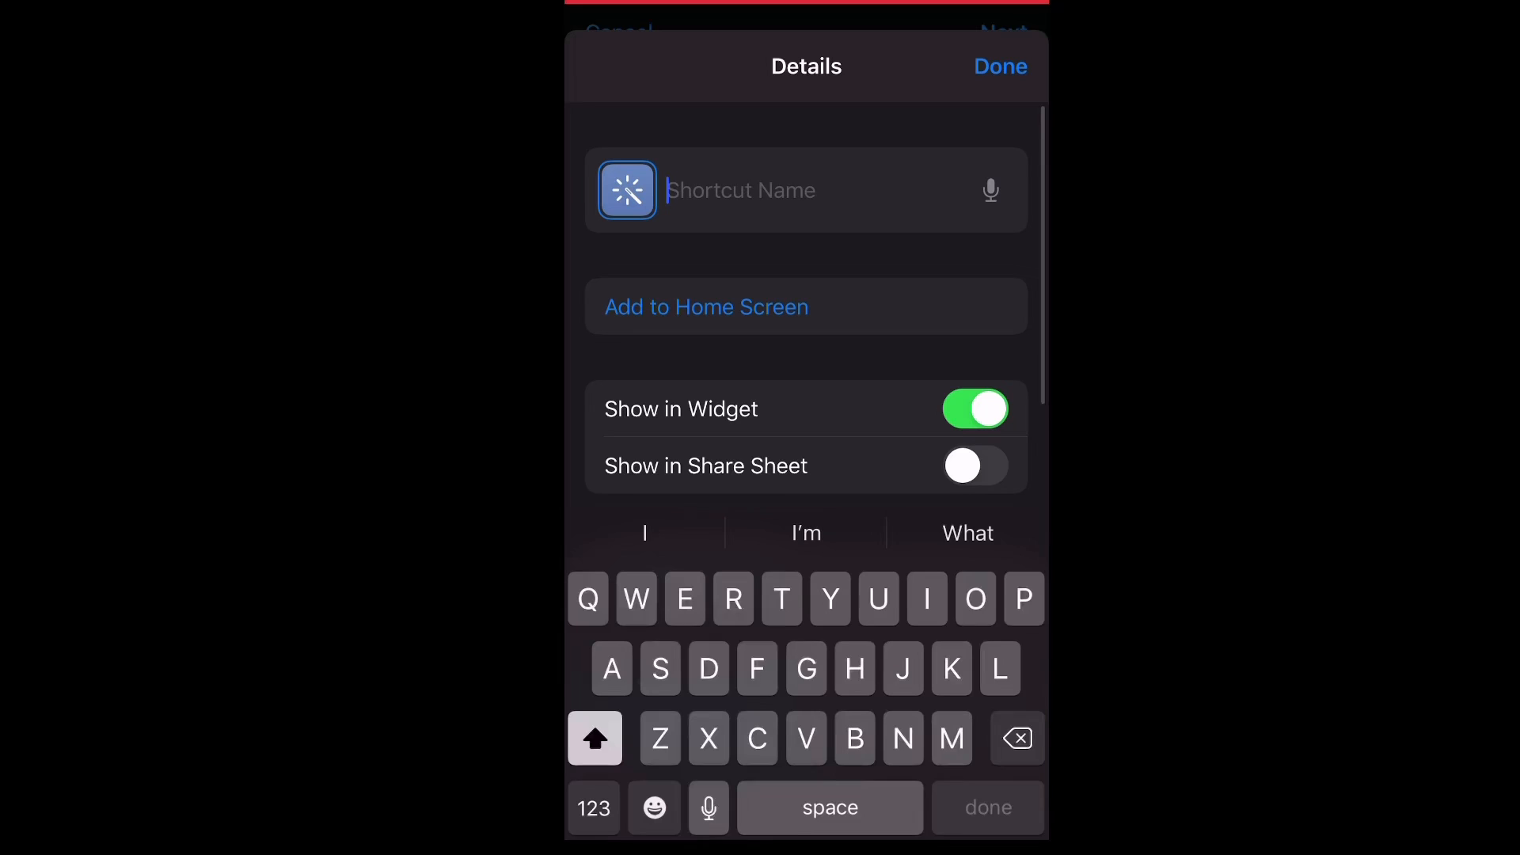
text(Youtube)
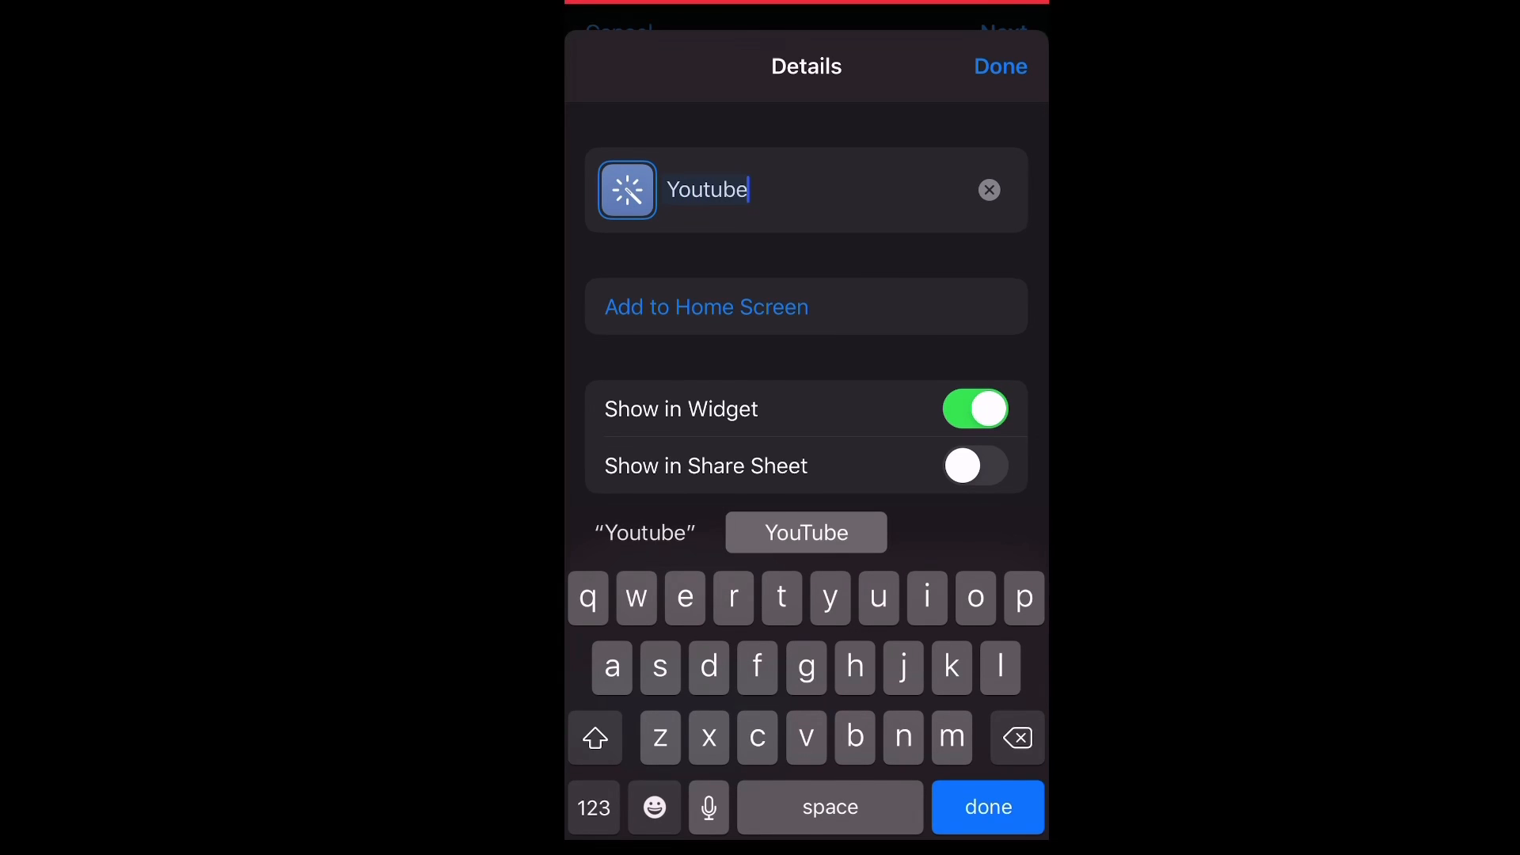
click(655, 807)
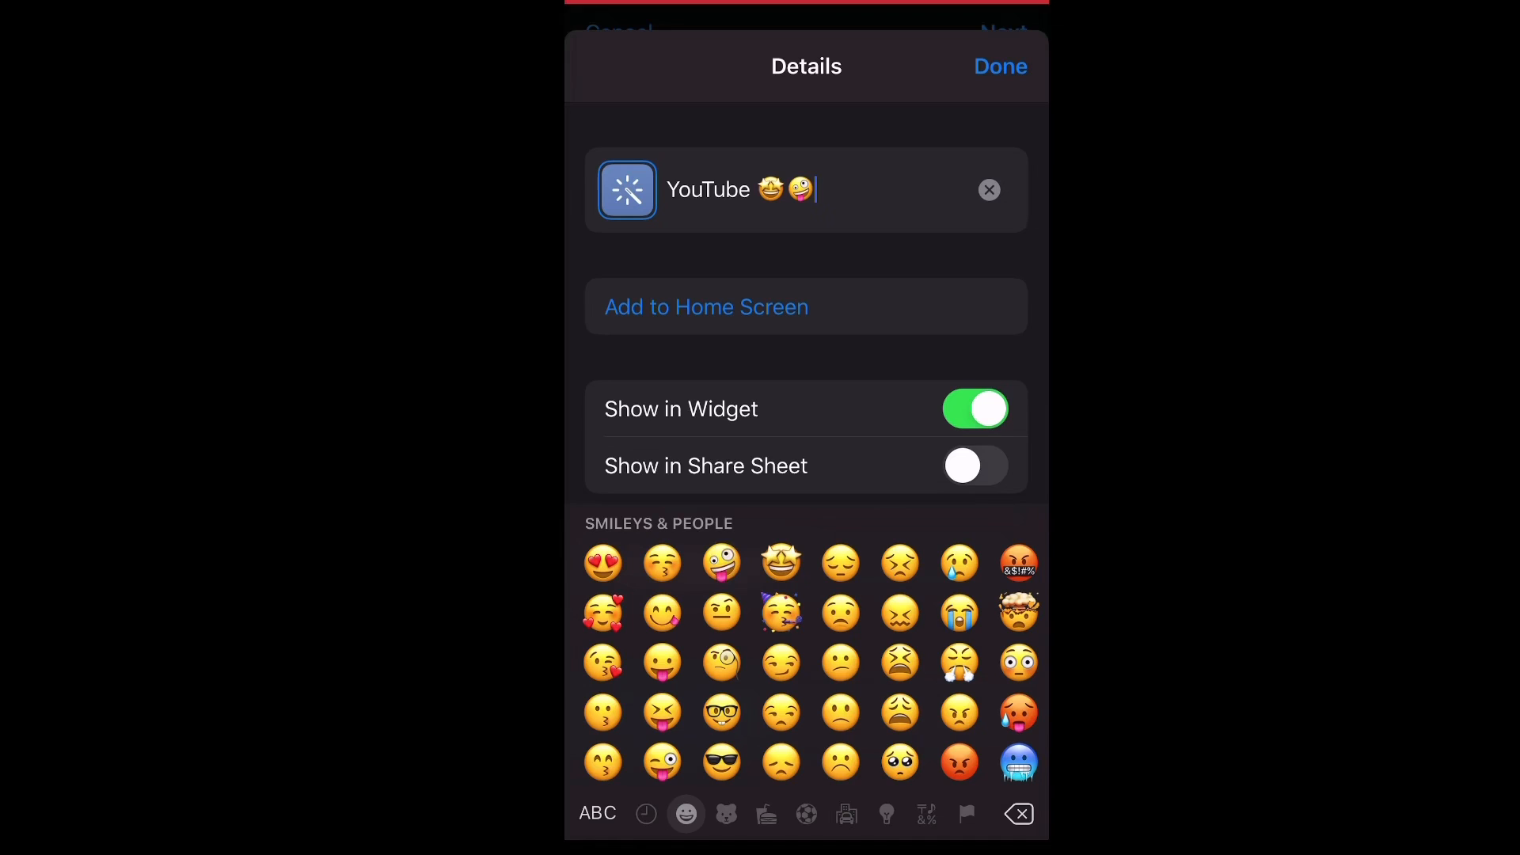
click(706, 307)
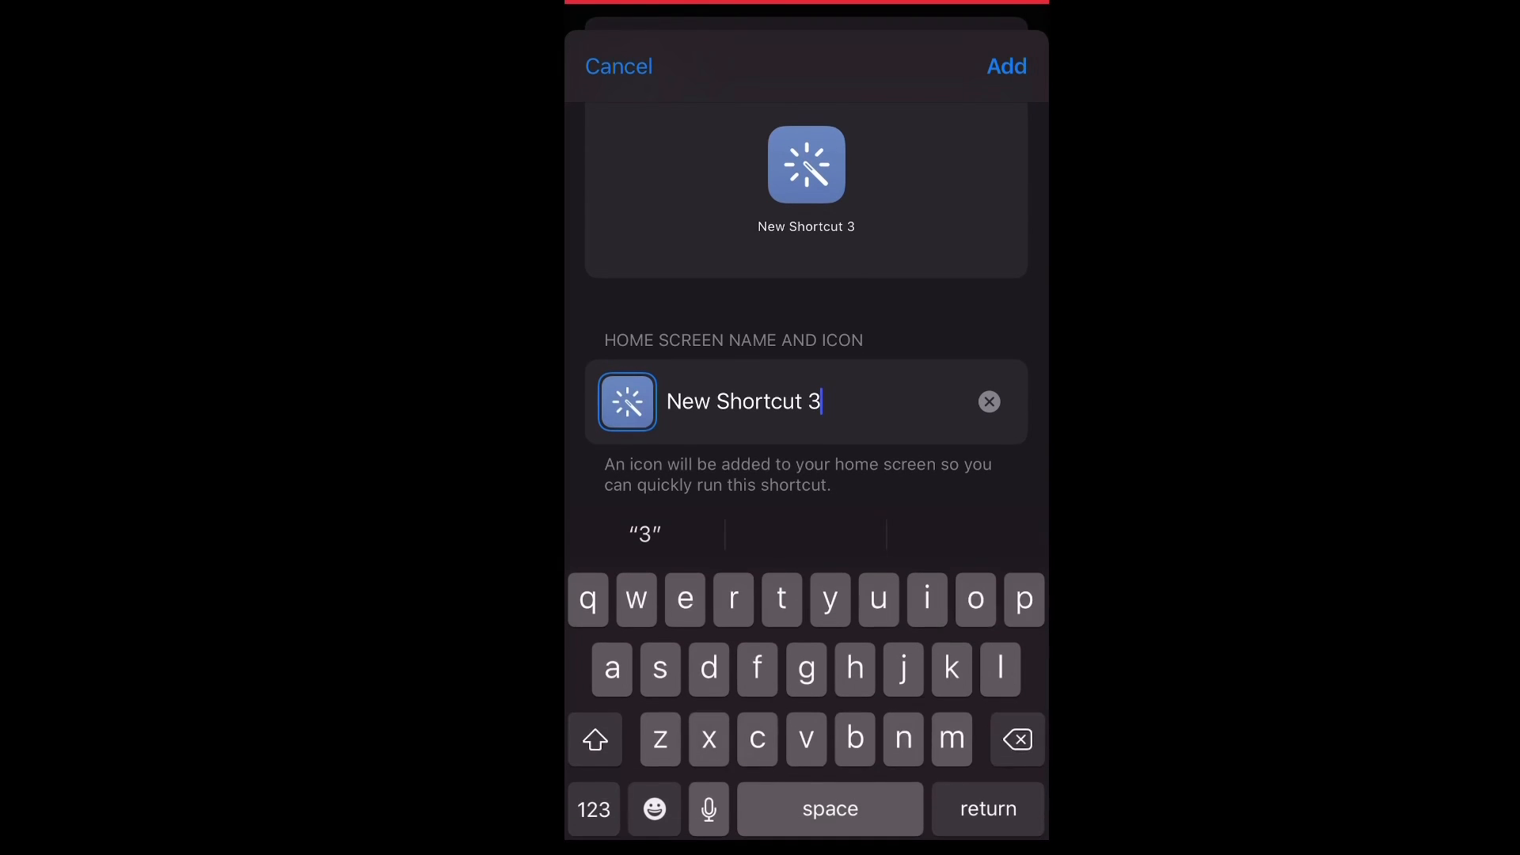
Replace the 'New Shortcut 3' label with 'YouTube' plus two emojis, then bring up icon choices.
click(989, 401)
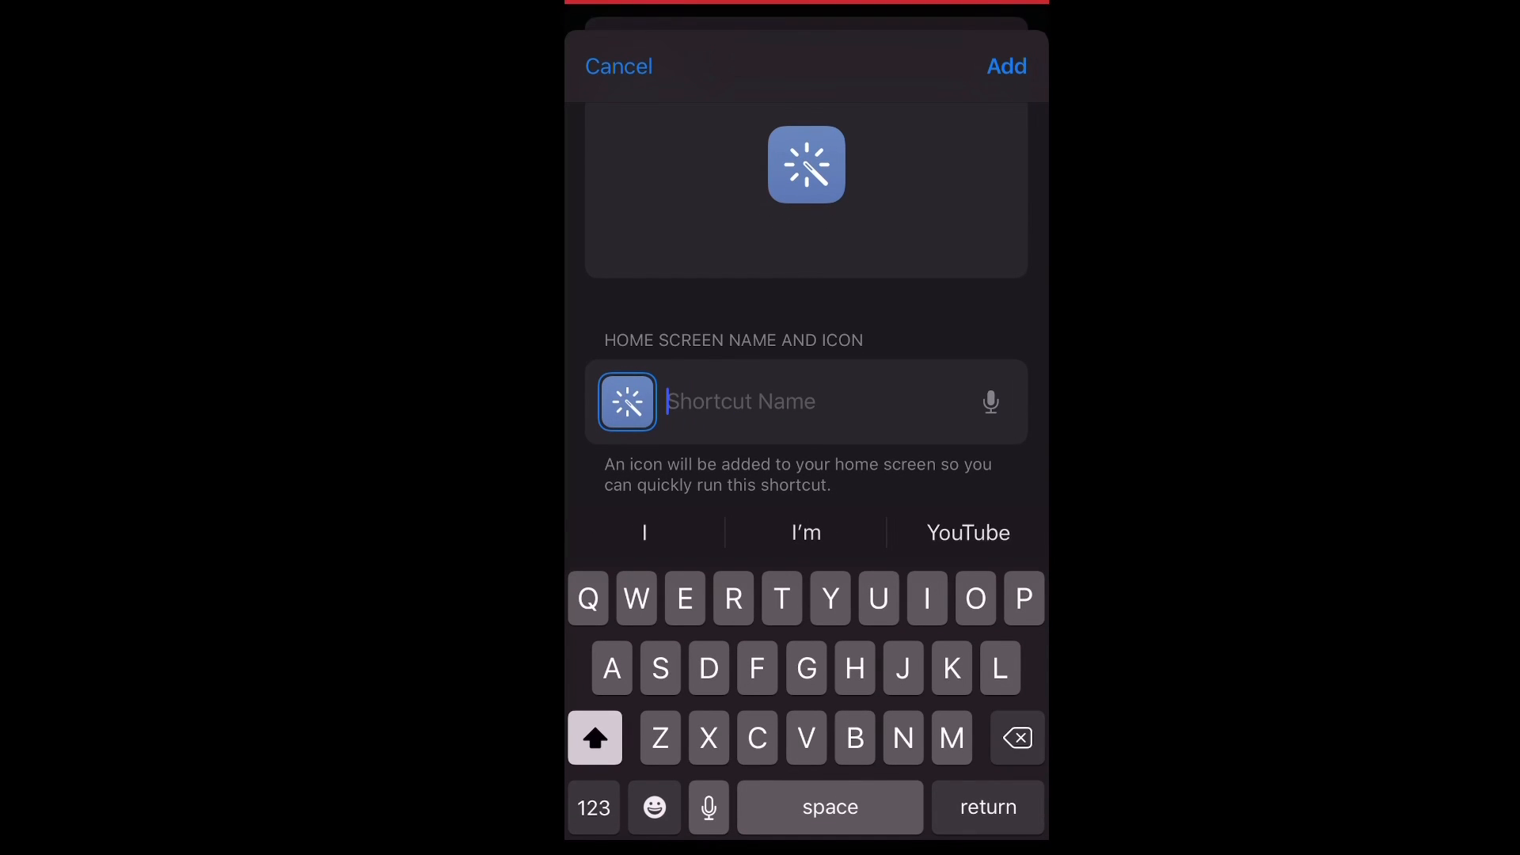
text(Y)
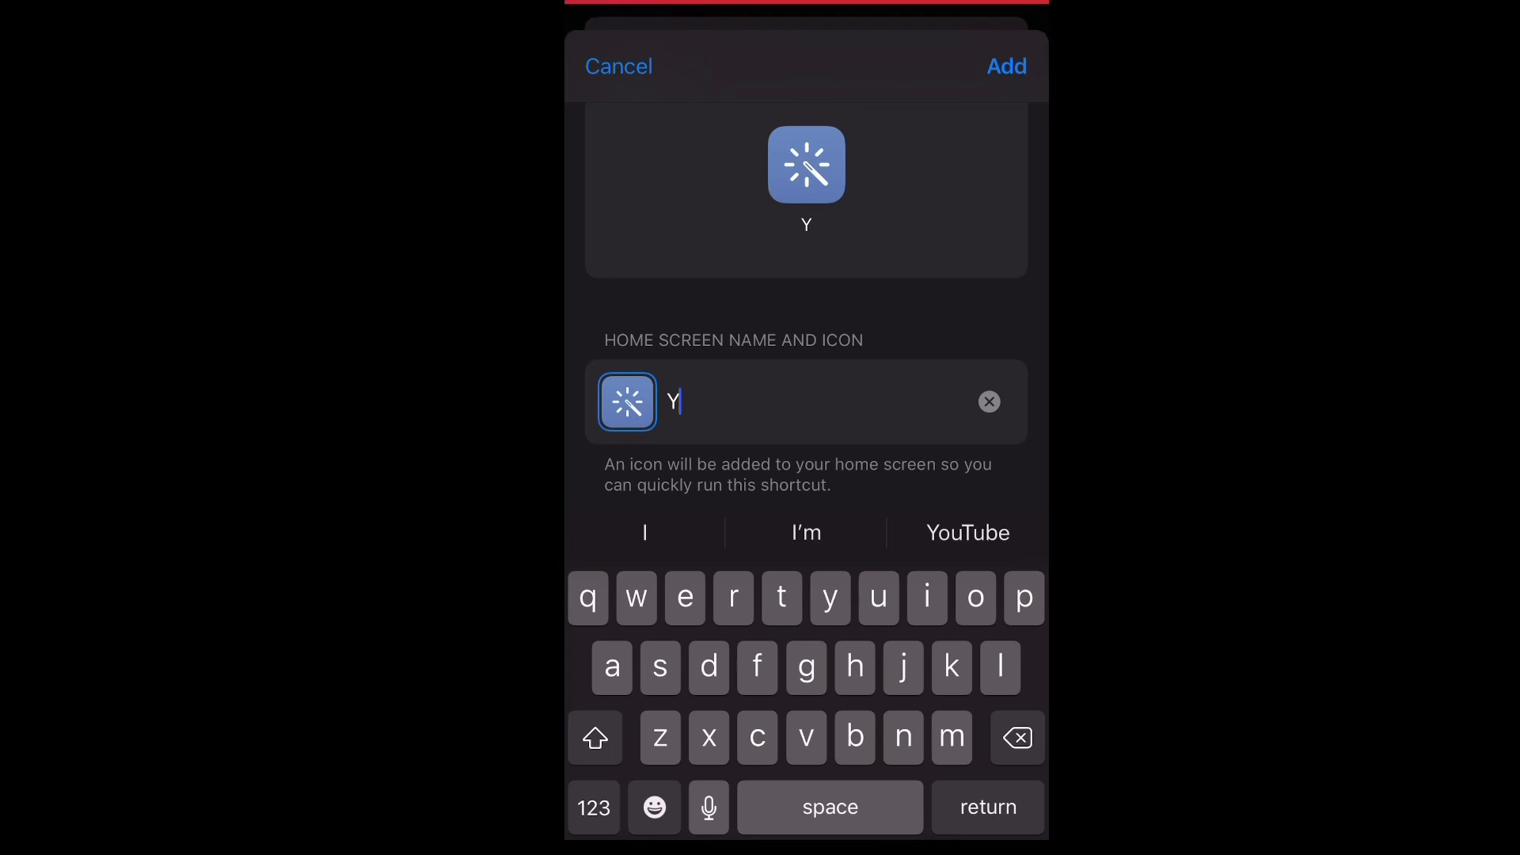
click(966, 532)
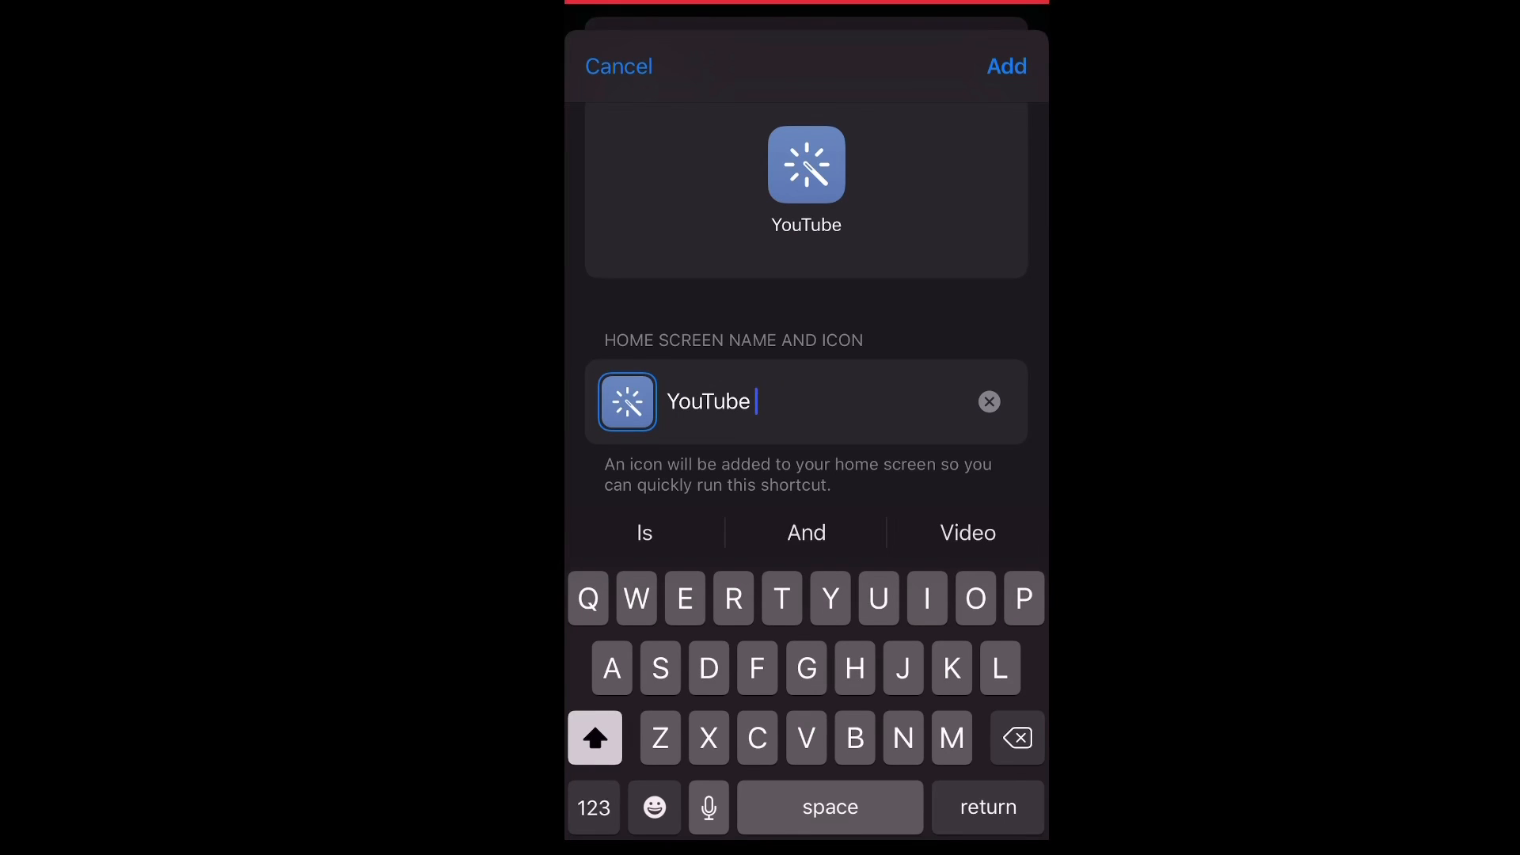
click(655, 807)
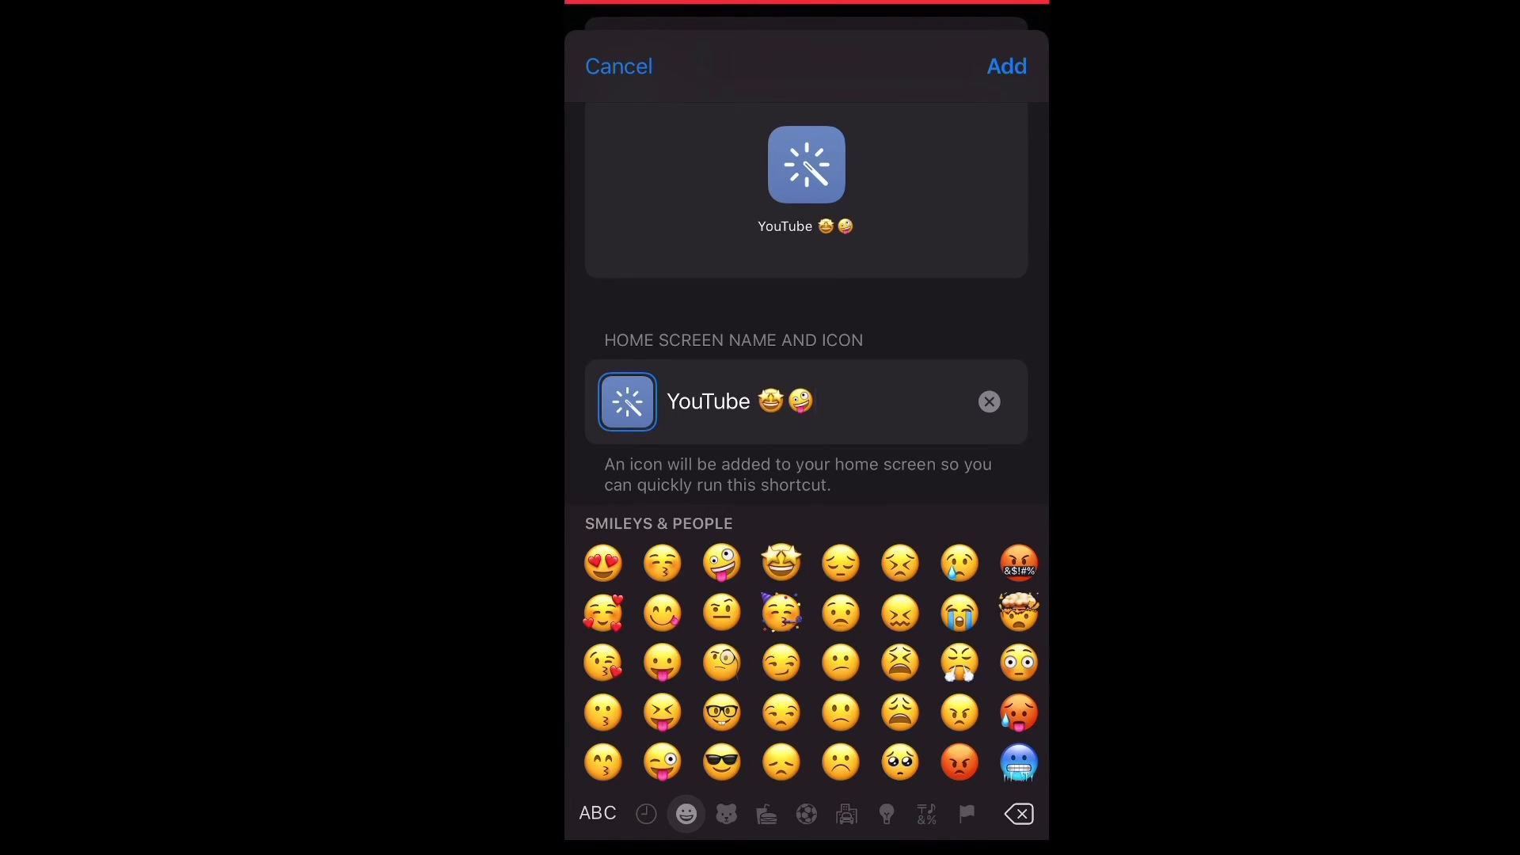
click(597, 812)
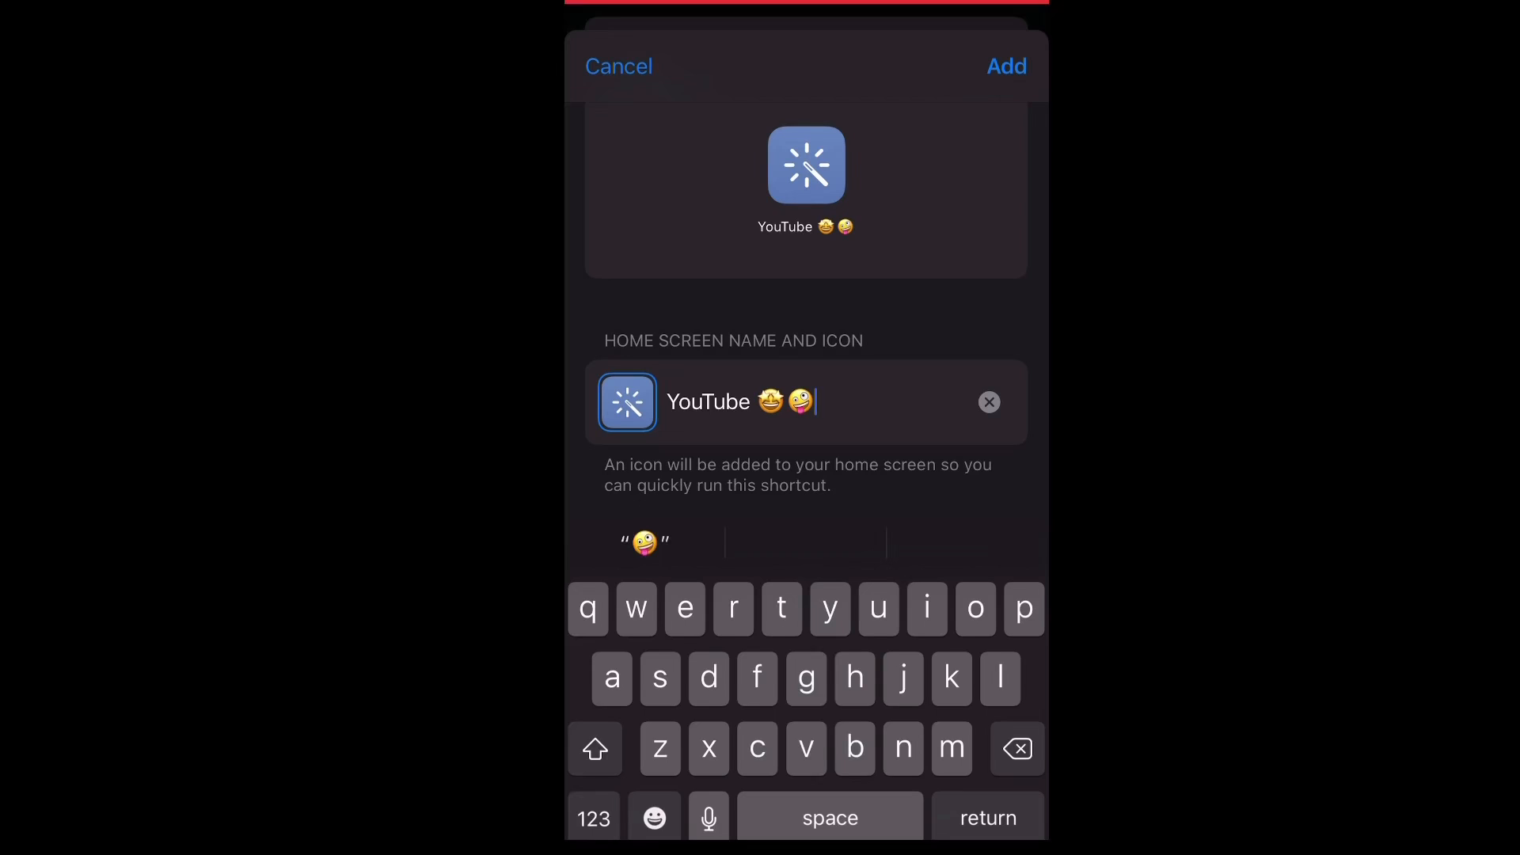
click(627, 402)
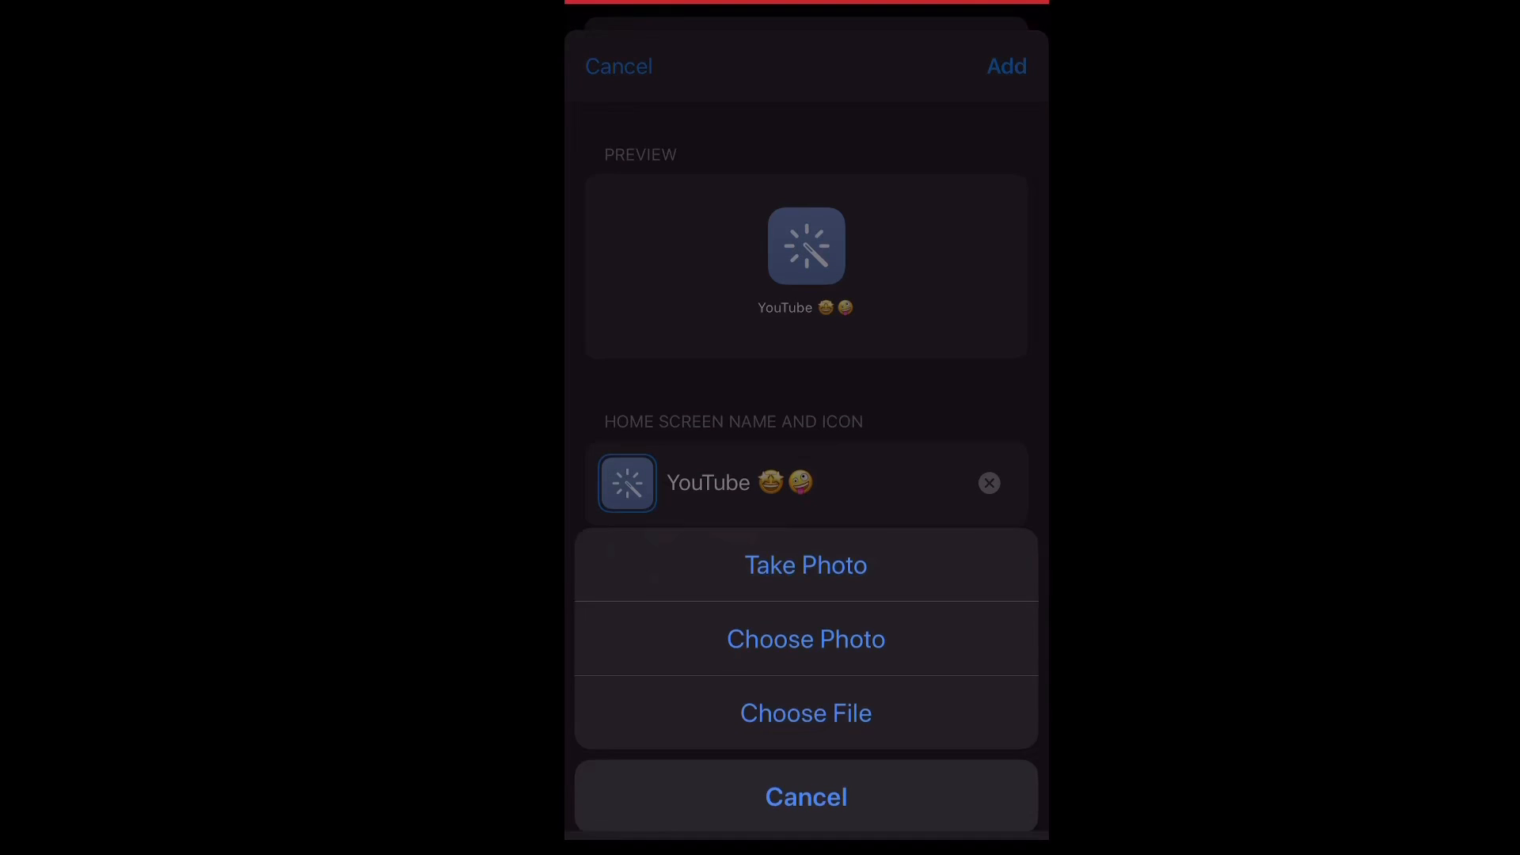
Use the red smiling play-button photo as the icon and add it to the home screen.
click(806, 639)
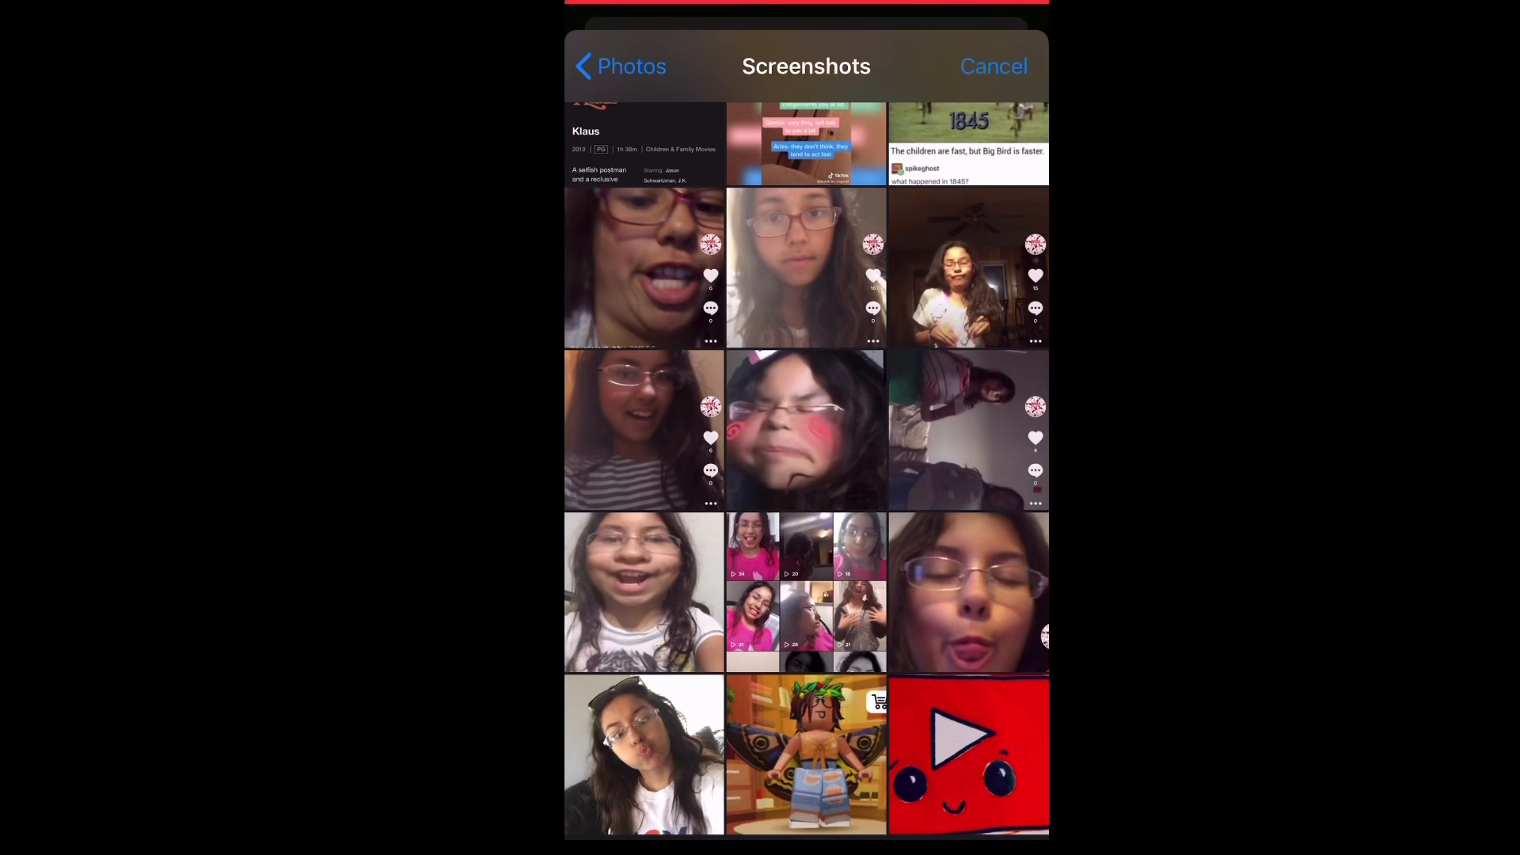
click(967, 756)
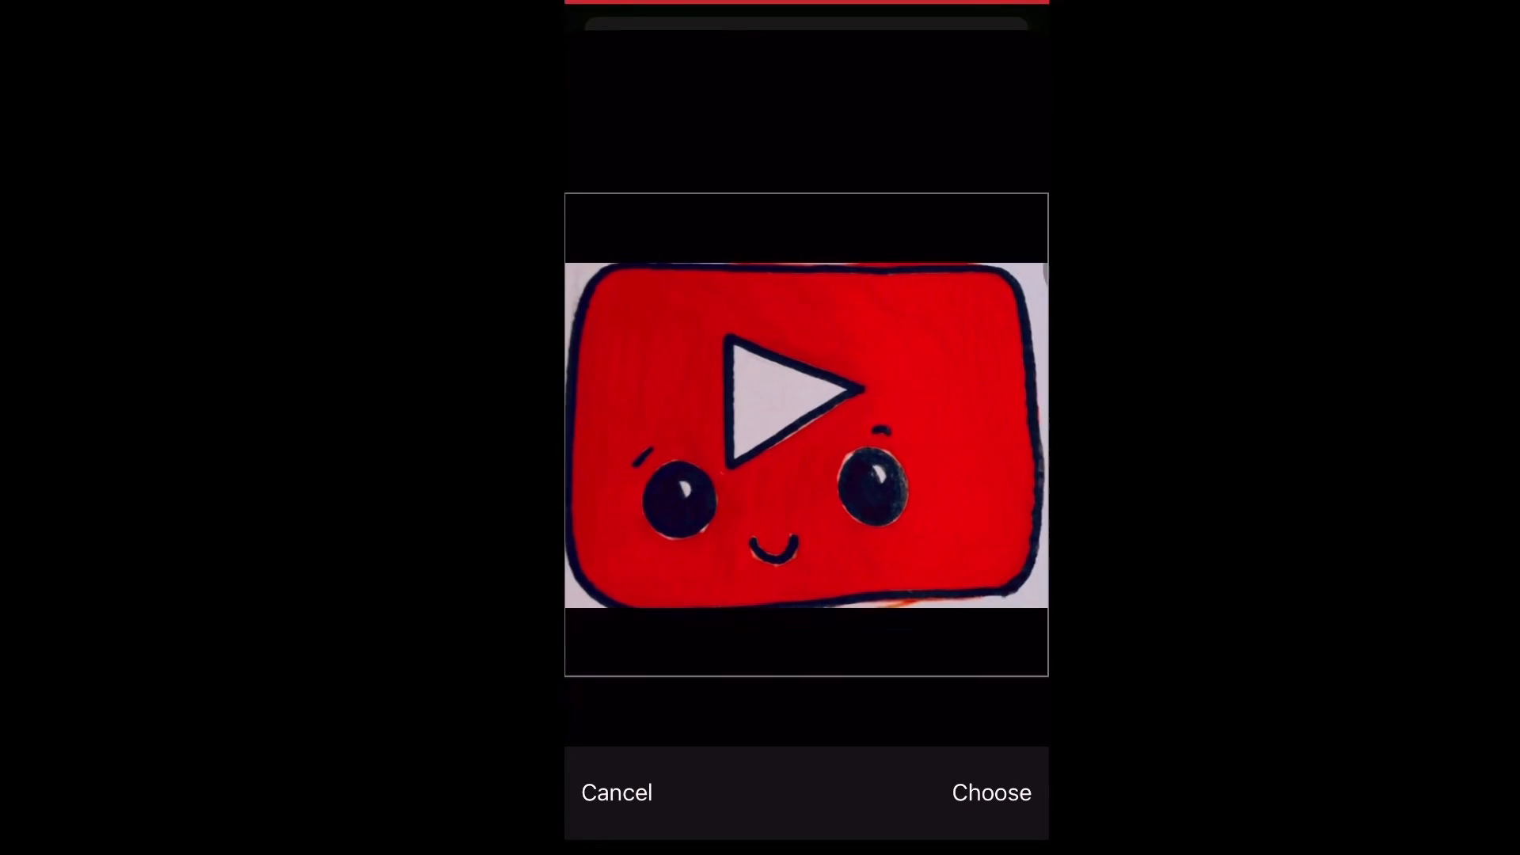
click(989, 792)
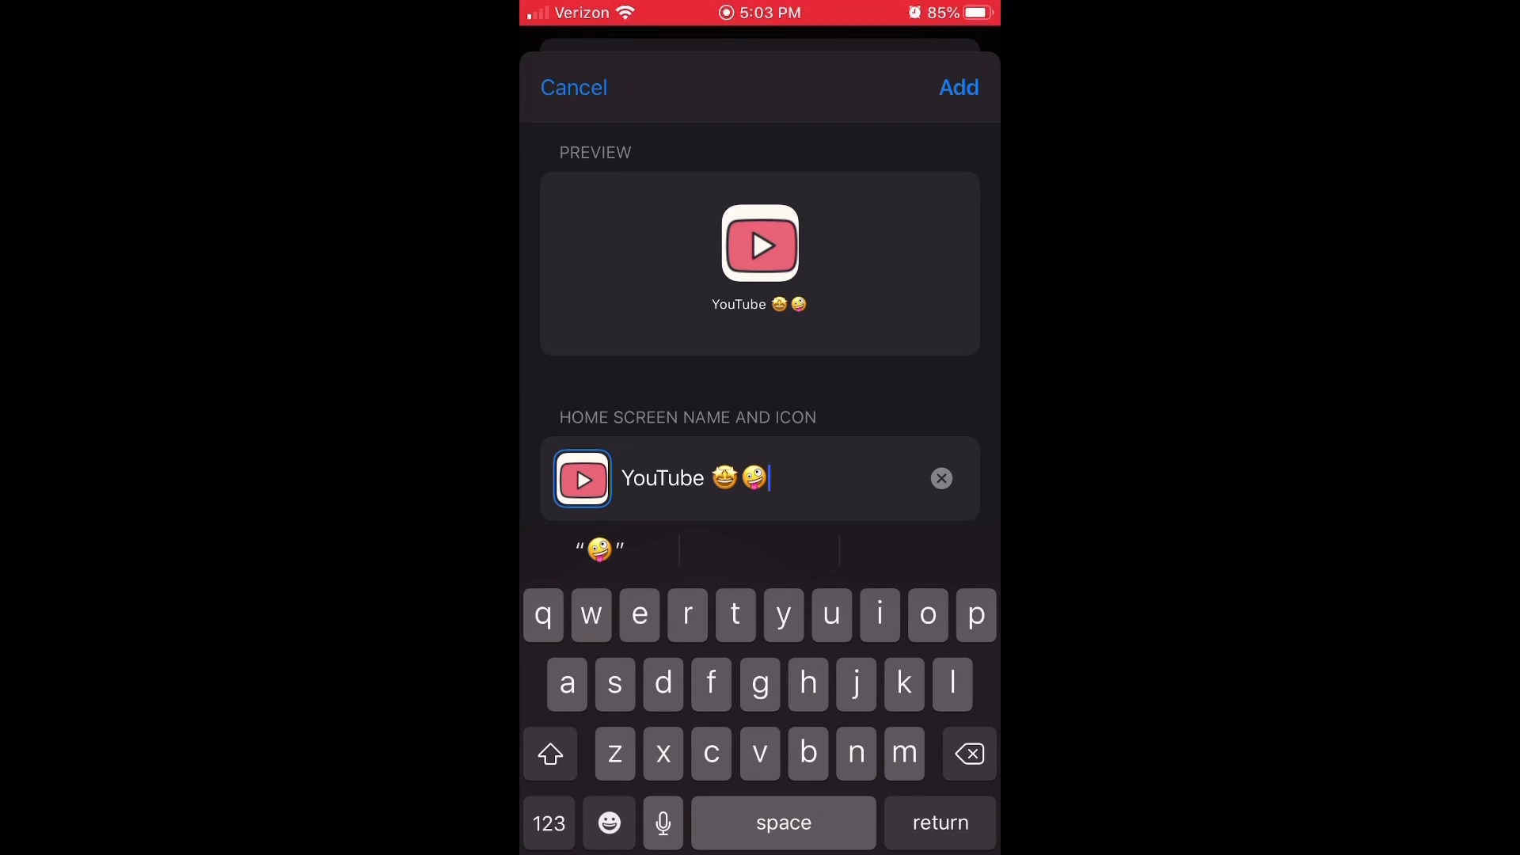
click(956, 87)
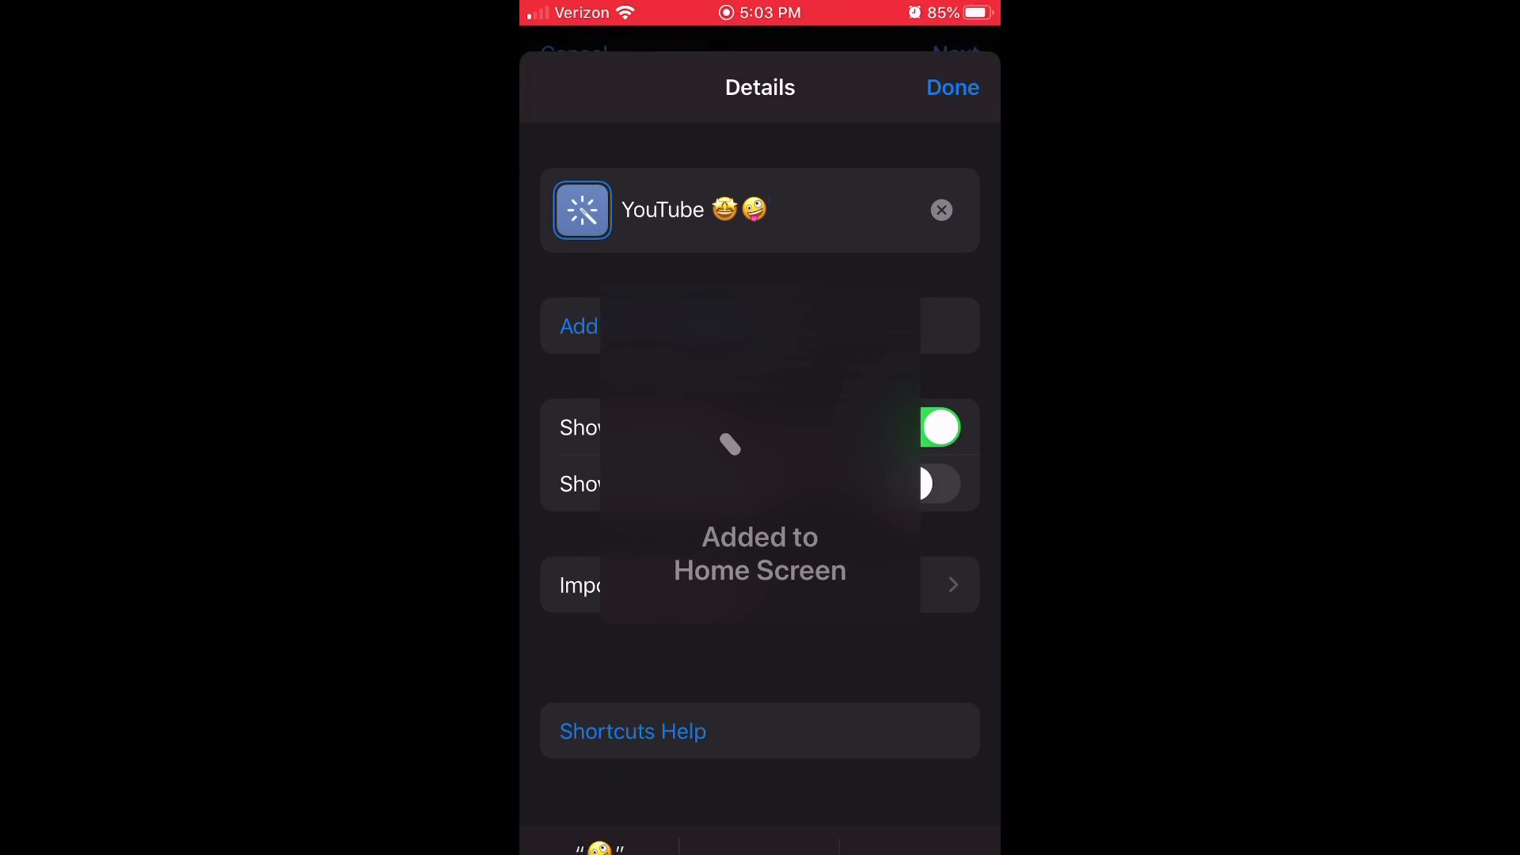
Close the shortcut details and bring up the original YouTube app's quick actions.
click(951, 86)
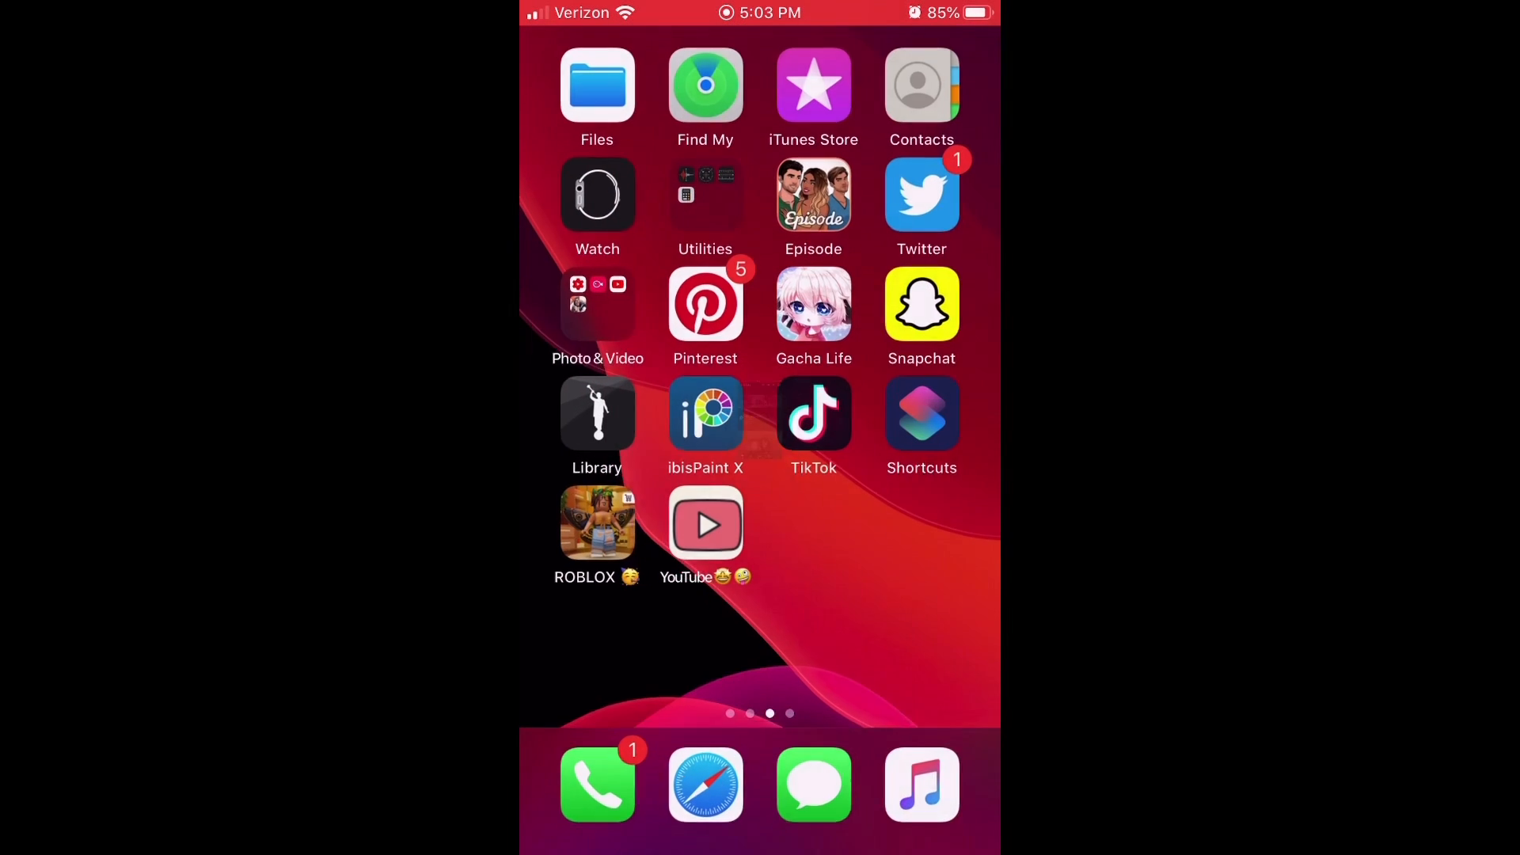
click(921, 415)
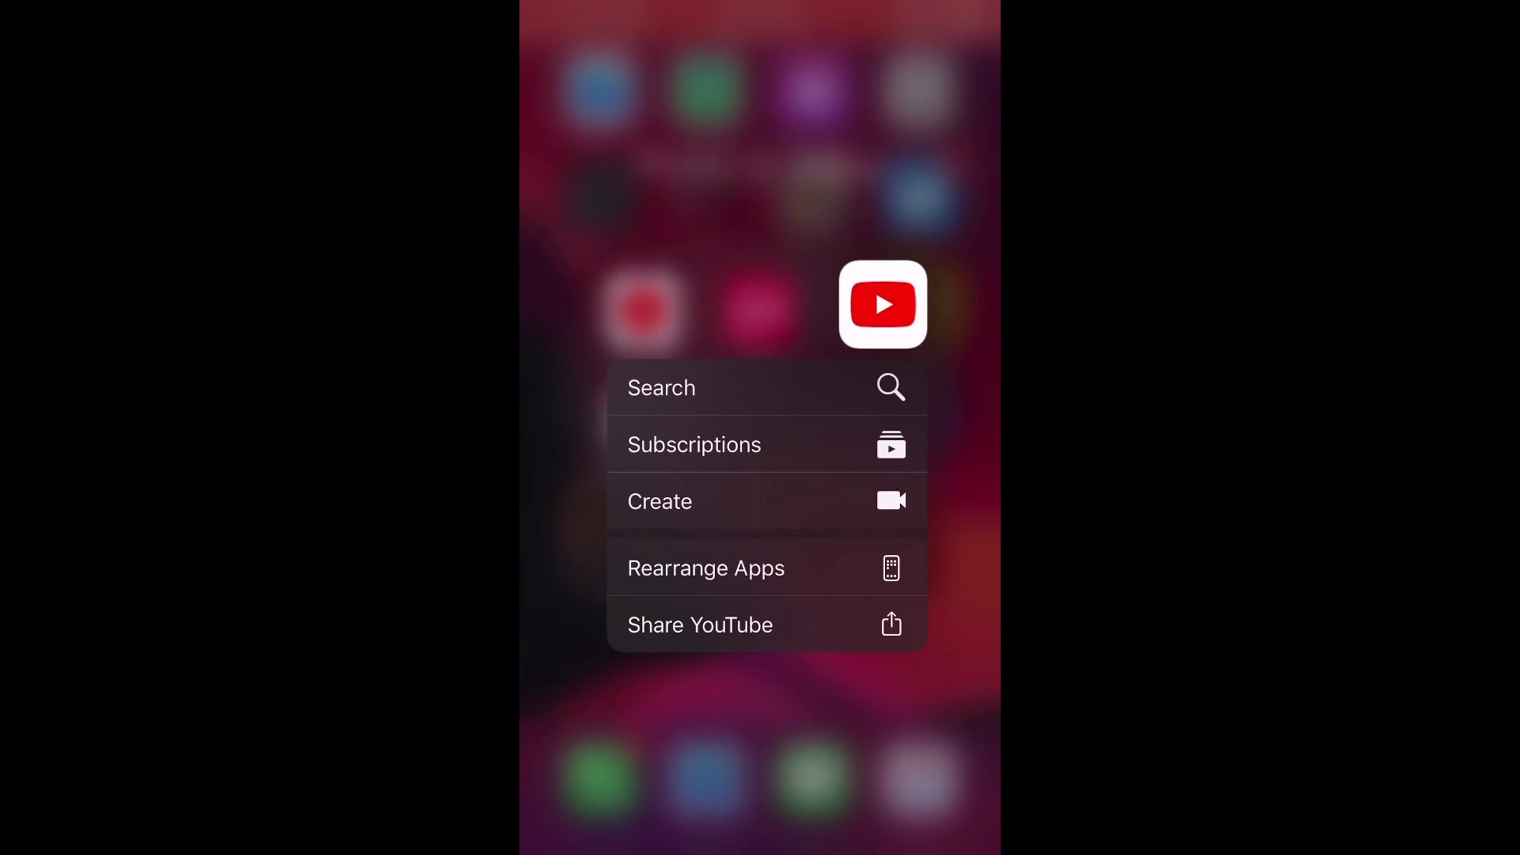
Choose Rearrange Apps and arrange the pink custom icons, placing YouTube beside Book of Mormon.
click(706, 568)
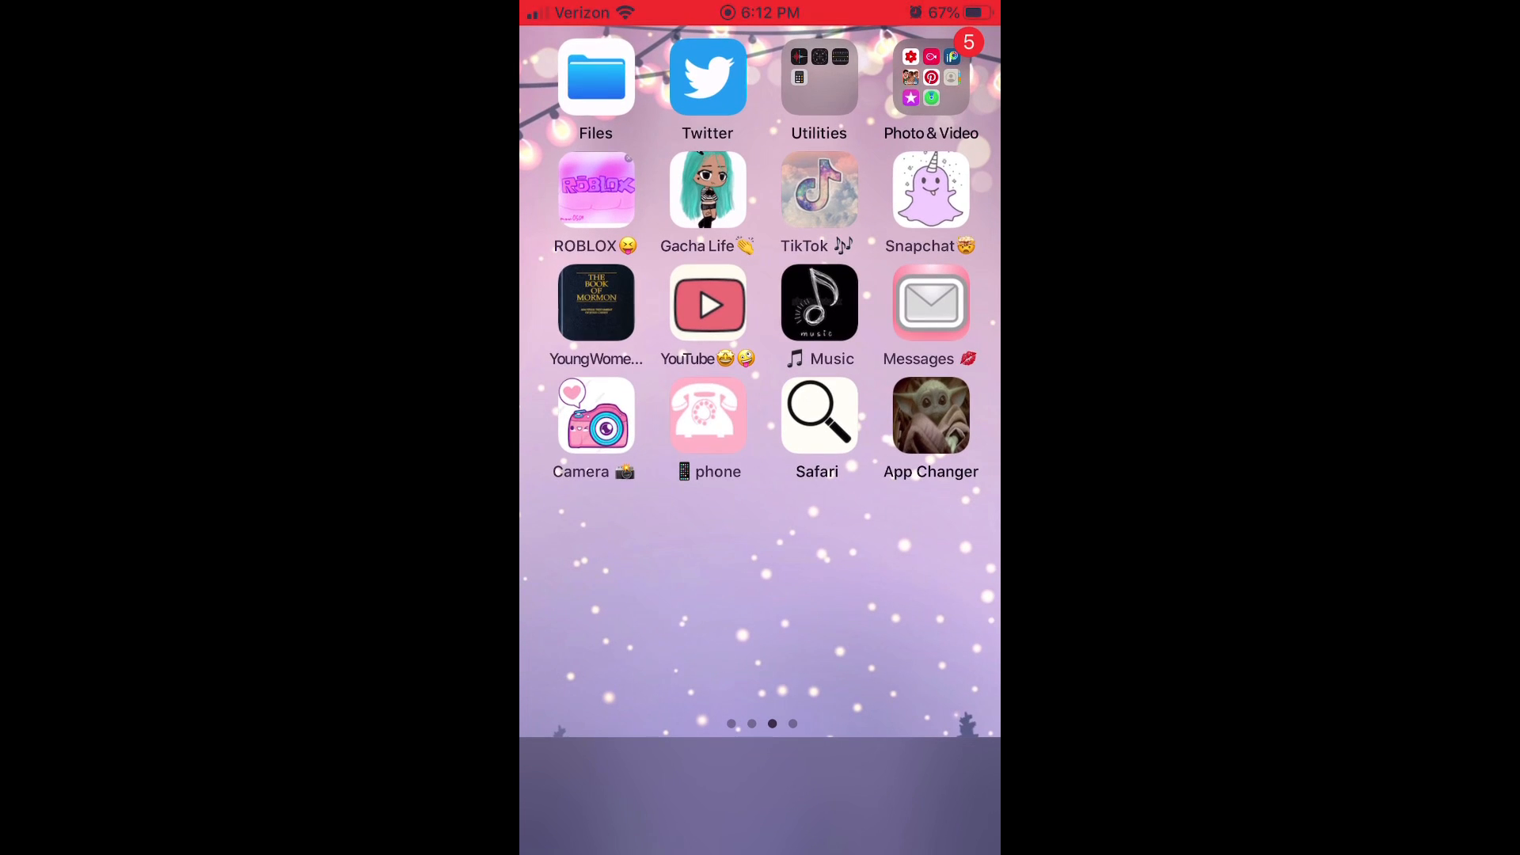
Launch Roblox from its pink custom ROBLOX shortcut icon.
click(818, 304)
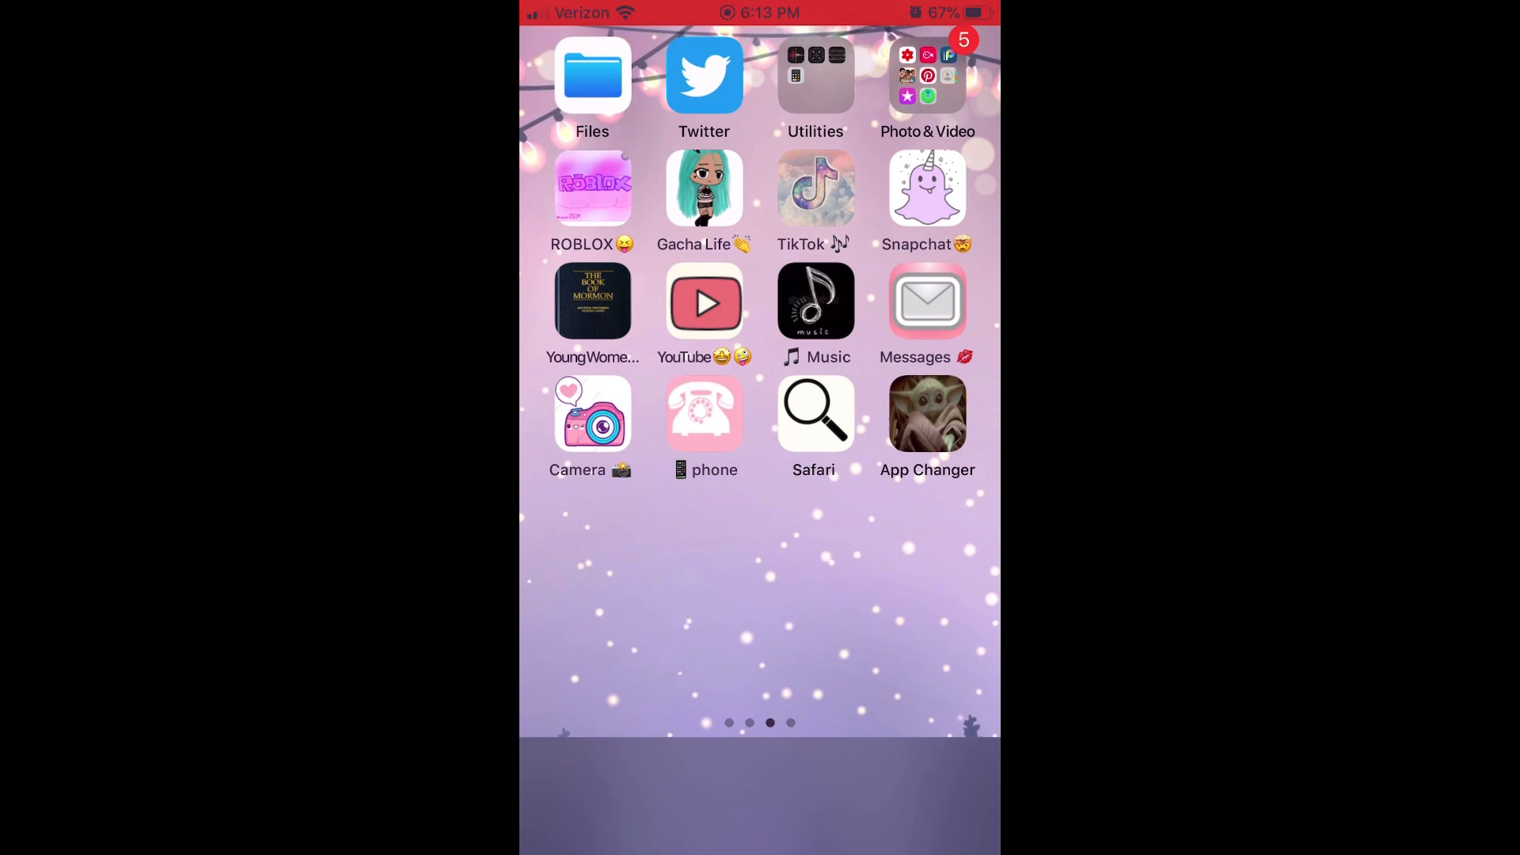
click(591, 189)
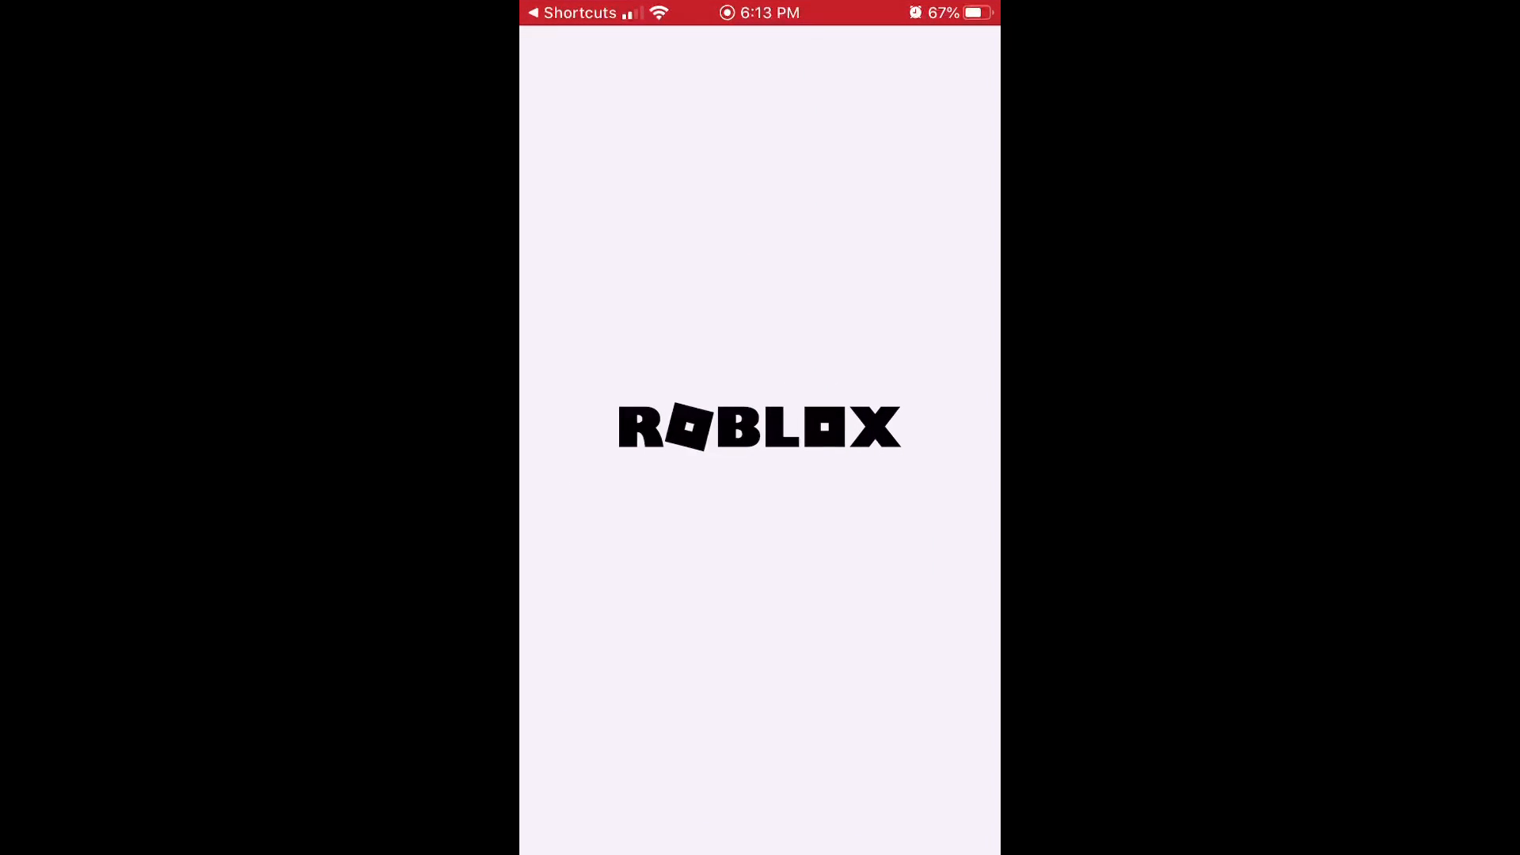